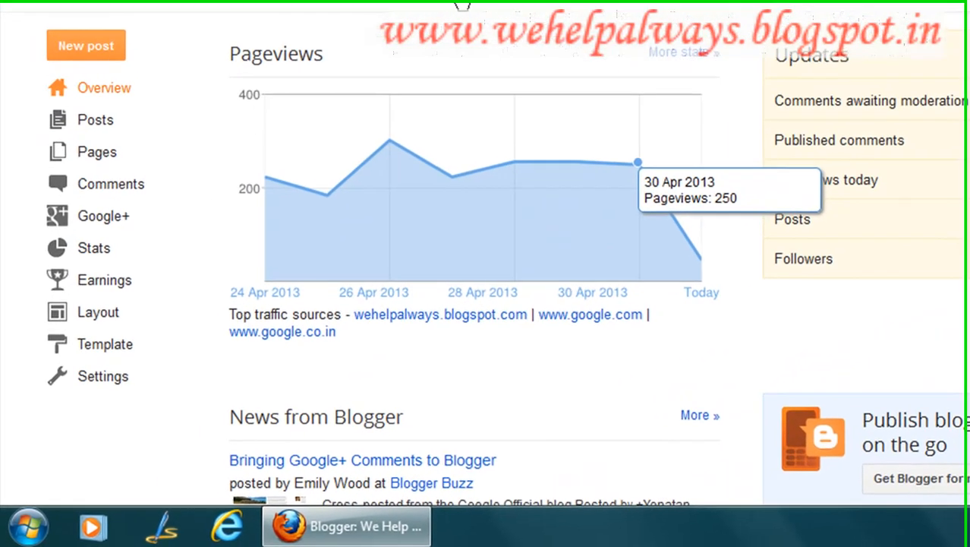
Open the blog's Layout page and scroll to the sidebar's Add a Gadget area.
click(97, 312)
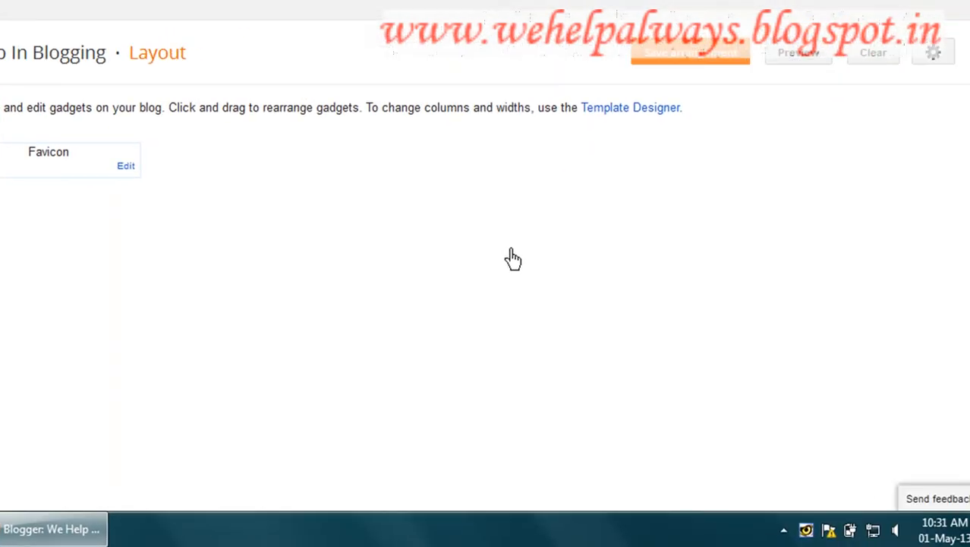
scroll(down, 3)
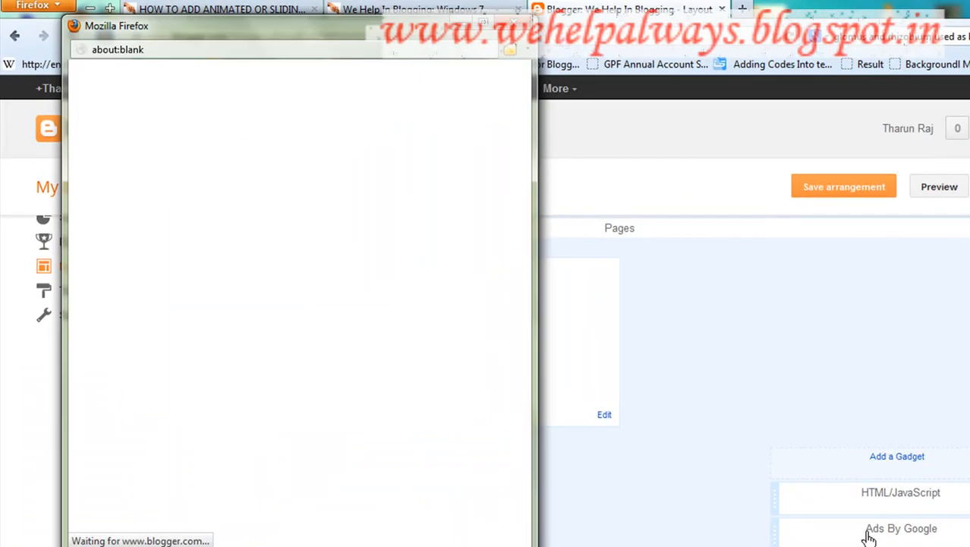
Choose the HTML/JavaScript gadget from the Add a Gadget list.
click(895, 457)
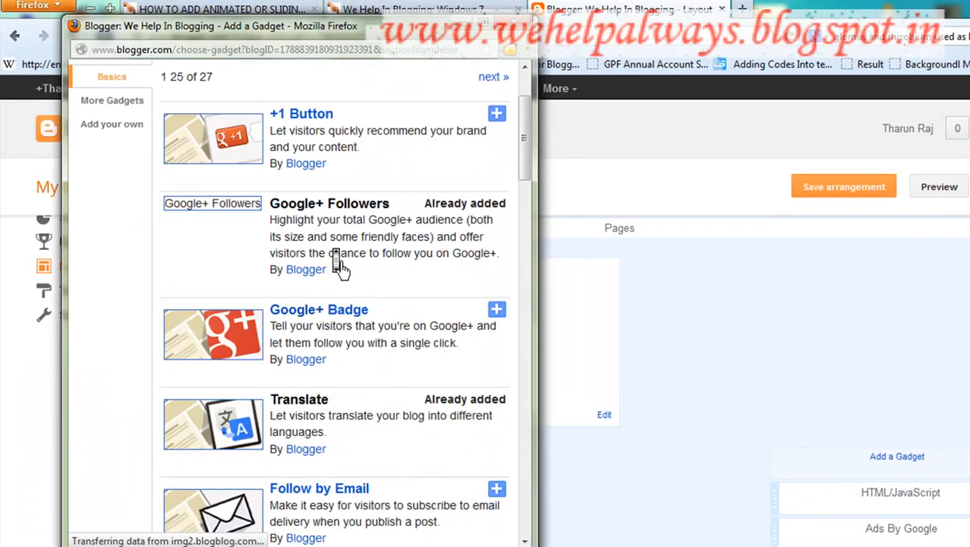
scroll(down, 3)
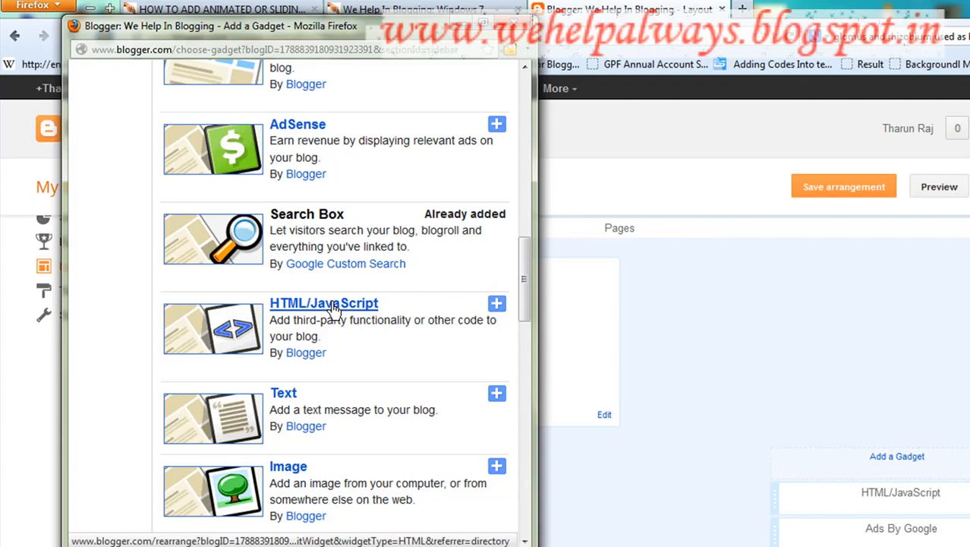
mouse_move(537, 311)
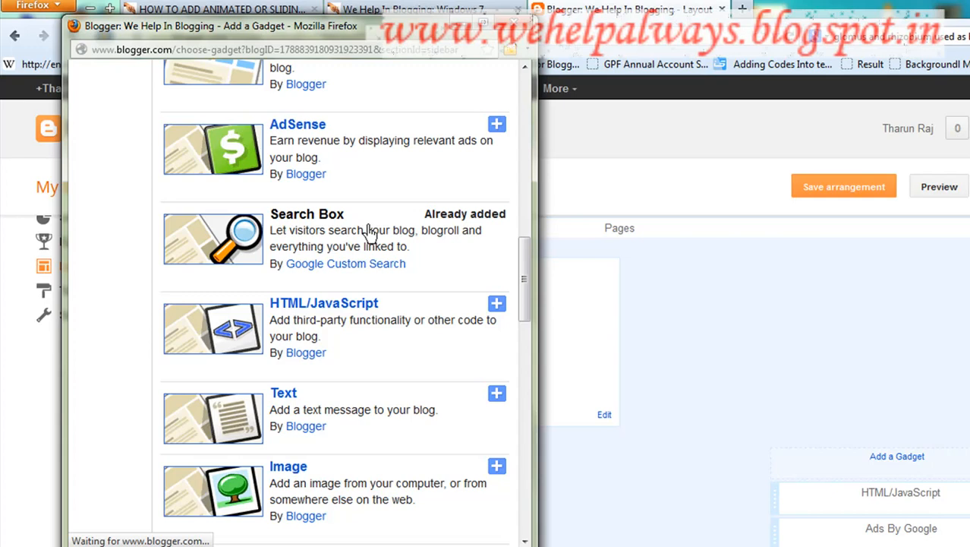
click(496, 303)
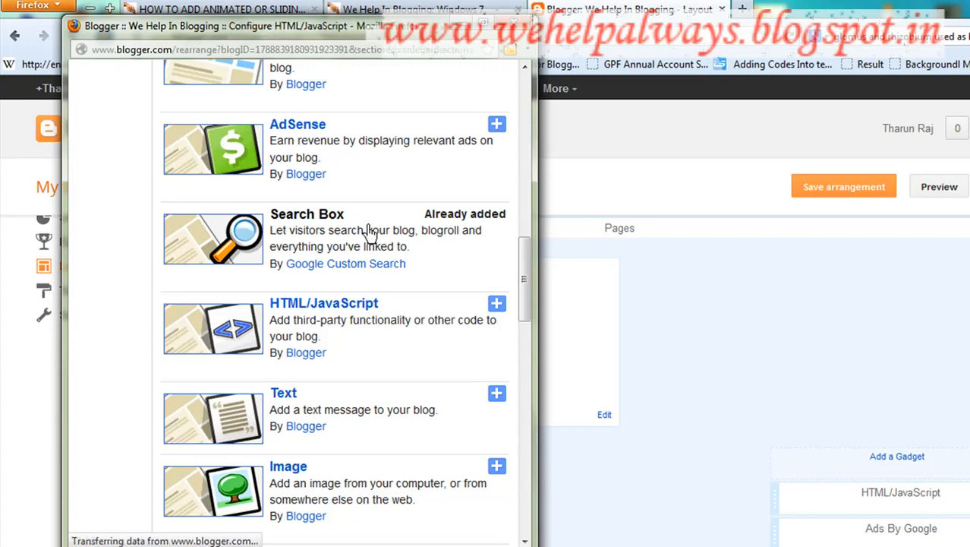
Bring up the empty Configure HTML/JavaScript form with blank title and content.
click(496, 303)
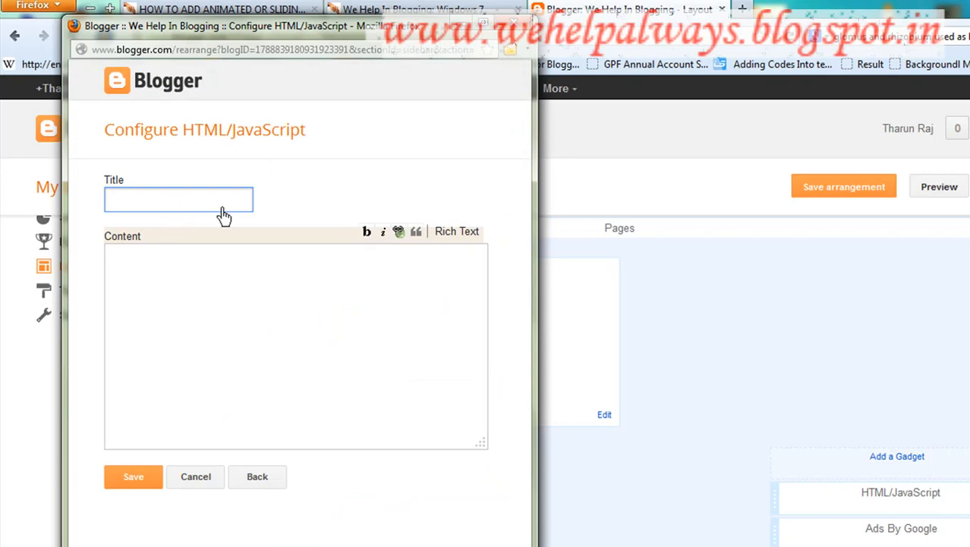
mouse_move(234, 211)
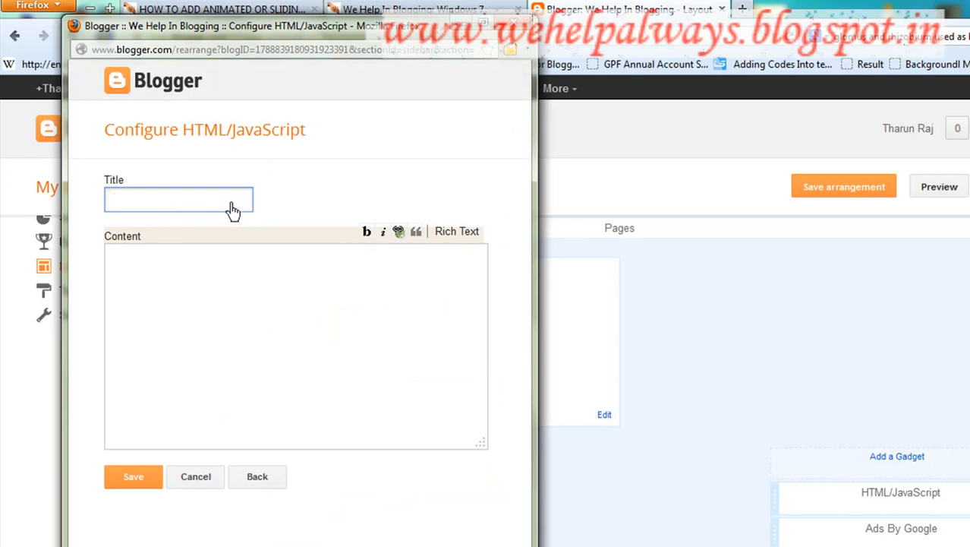
mouse_move(158, 207)
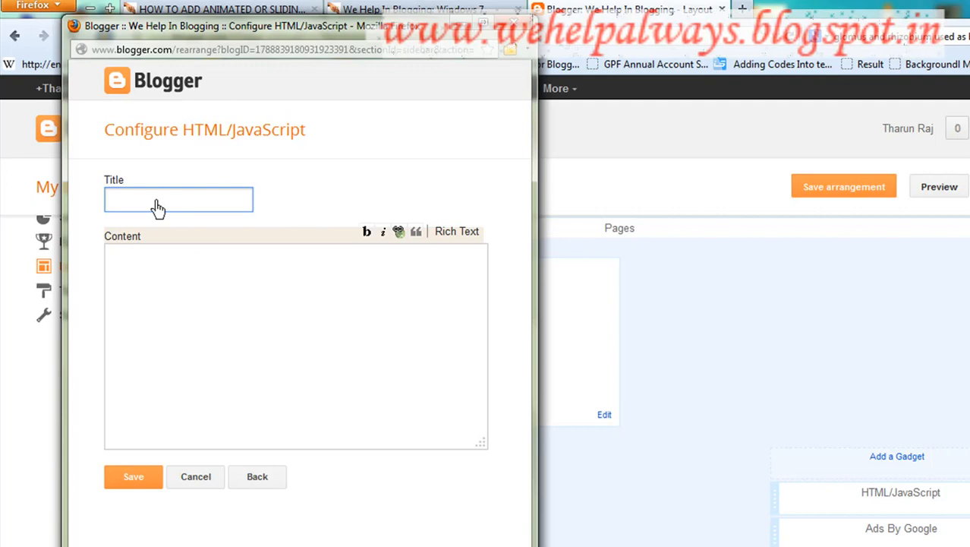
mouse_move(291, 208)
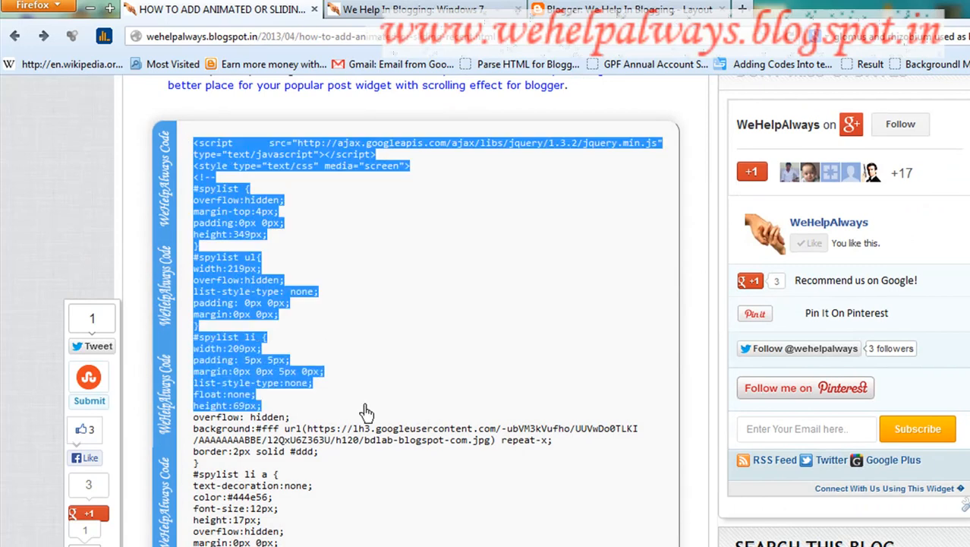
Scroll the WeHelpAlways tutorial post down to its recent-posts widget code block.
scroll(down, 3)
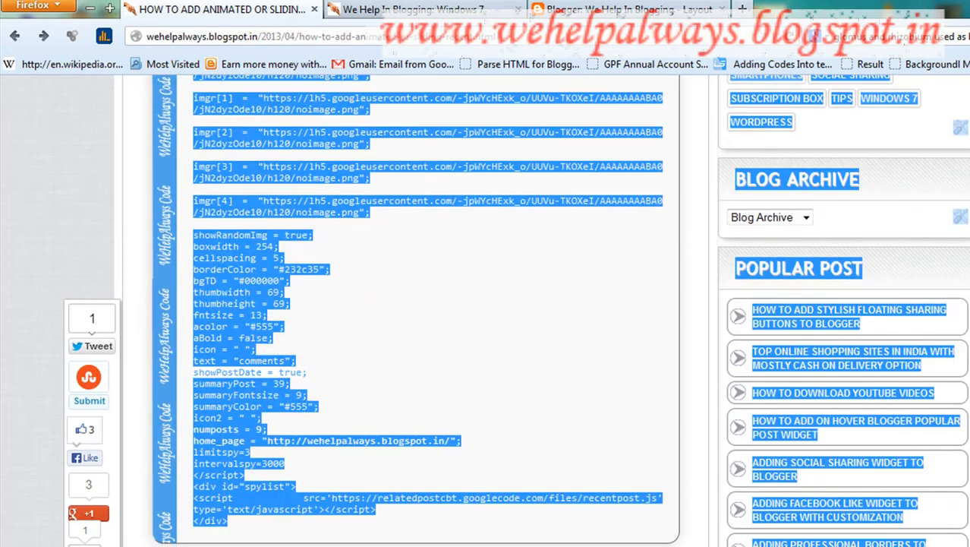
scroll(down, 3)
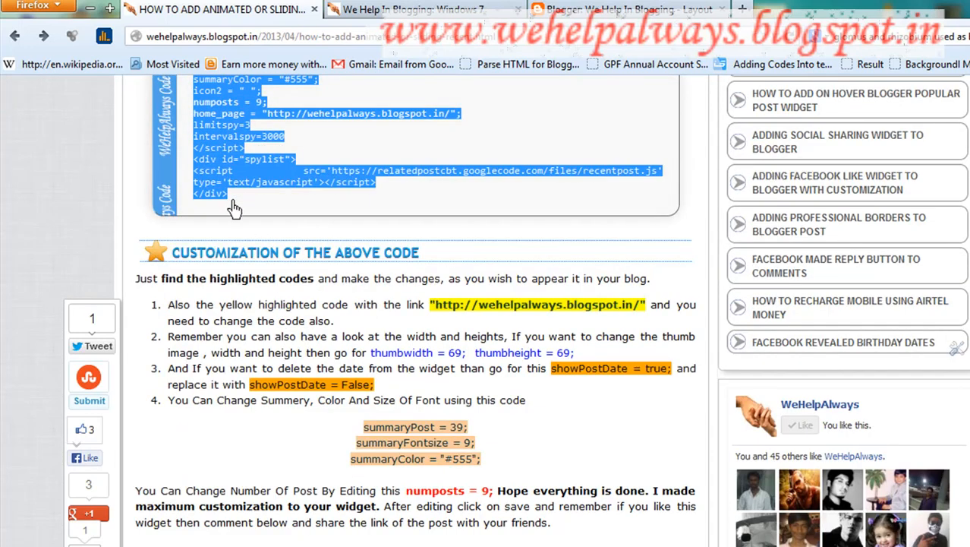
mouse_move(554, 96)
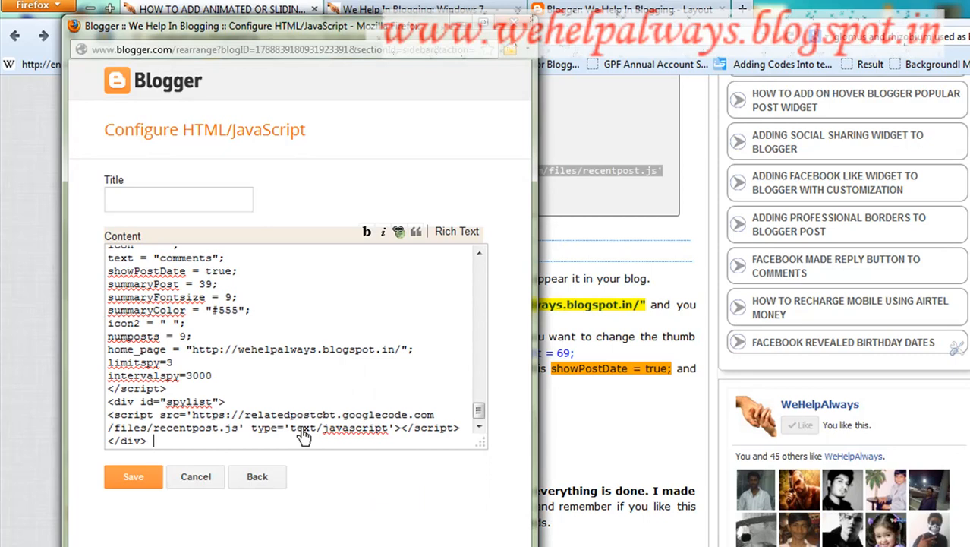
Highlight the blog name and address in the home_page line of the pasted code.
double_click(286, 349)
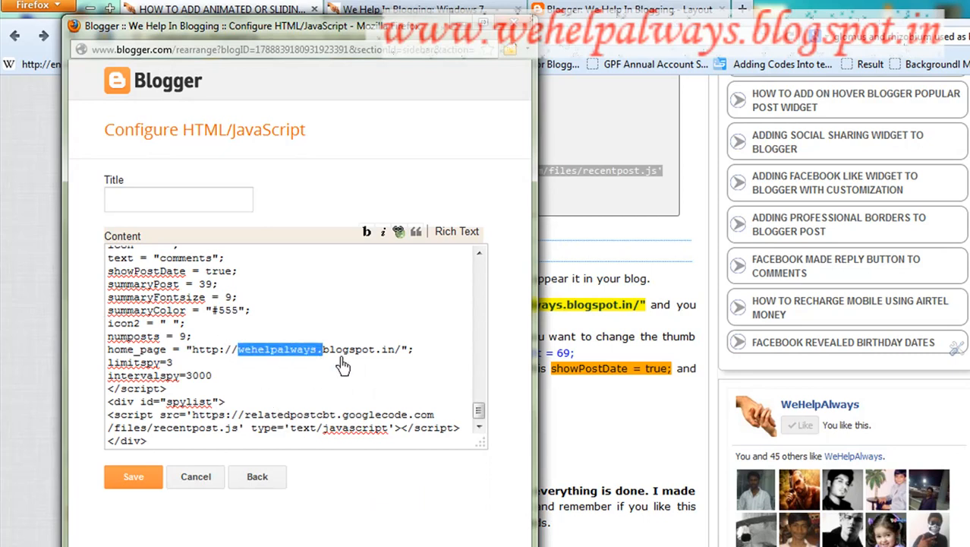
drag(323, 348, 394, 348)
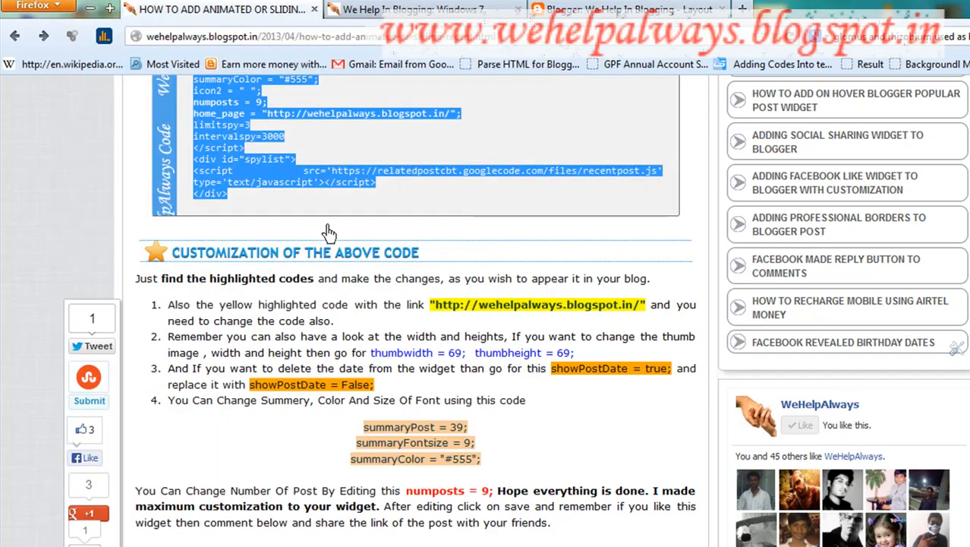
scroll(down, 3)
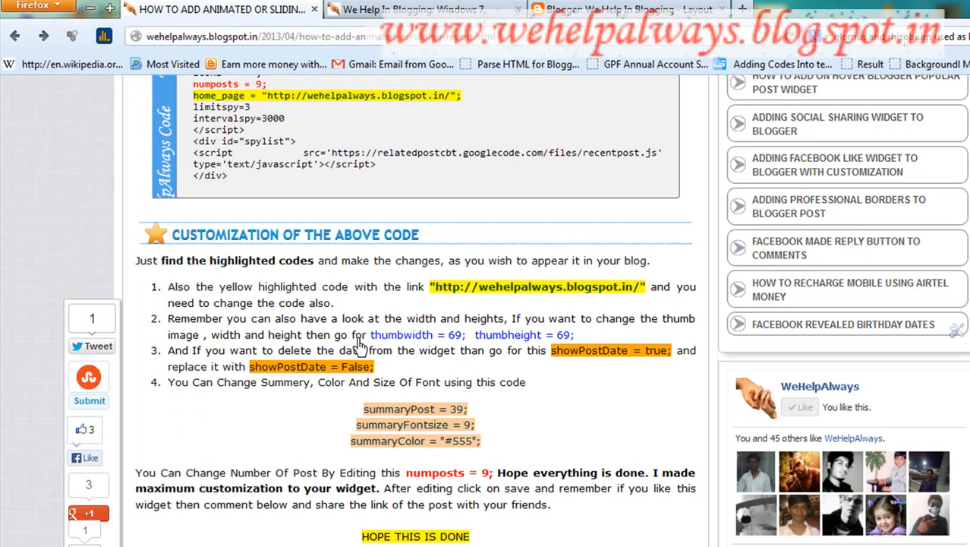
mouse_move(230, 260)
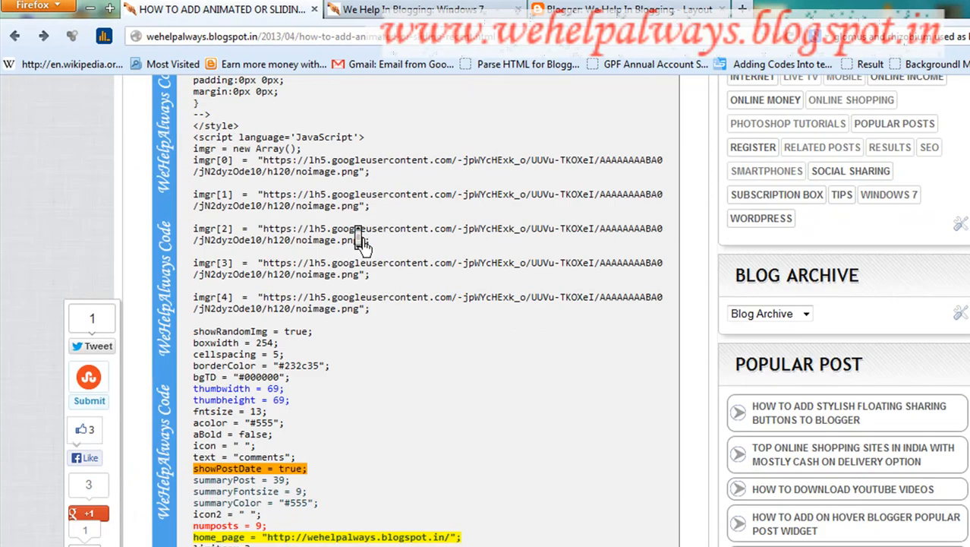
click(440, 9)
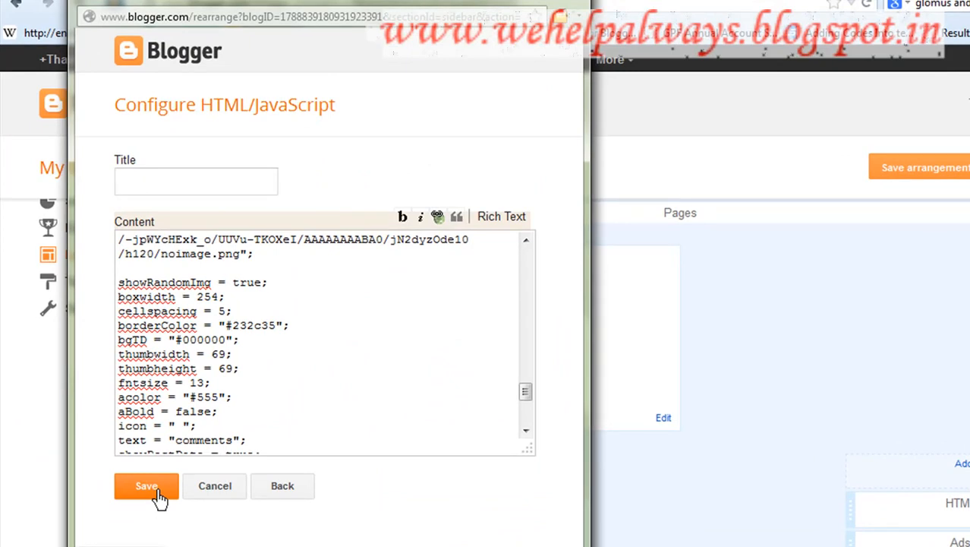
mouse_move(205, 486)
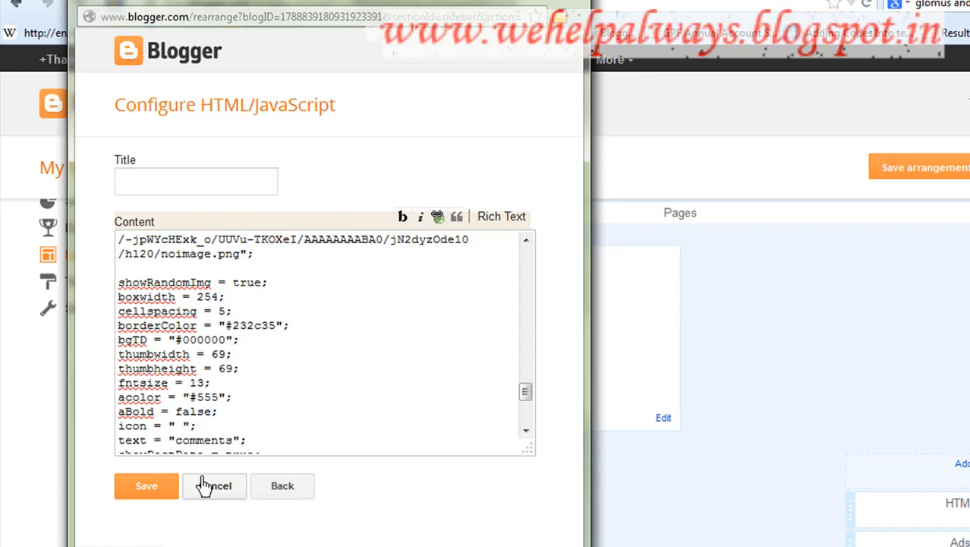
mouse_move(241, 456)
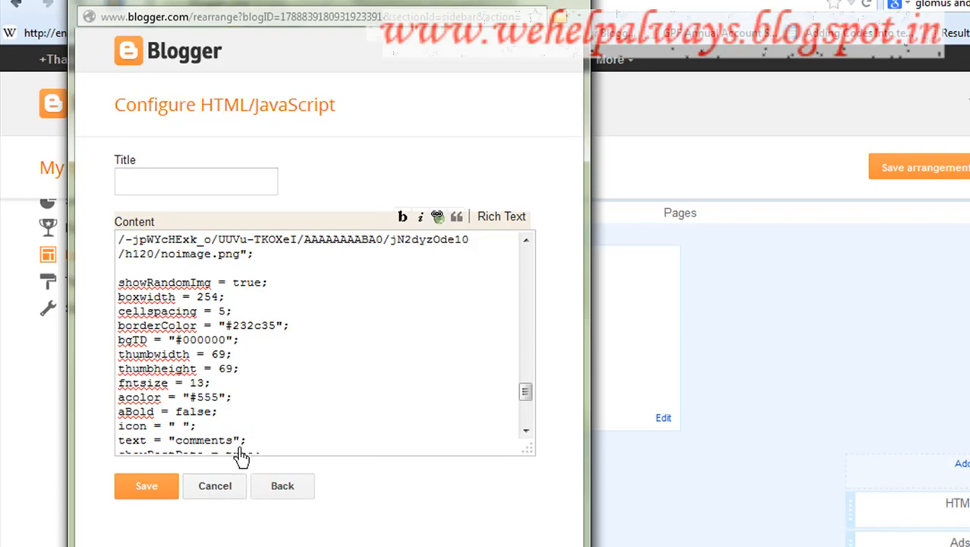